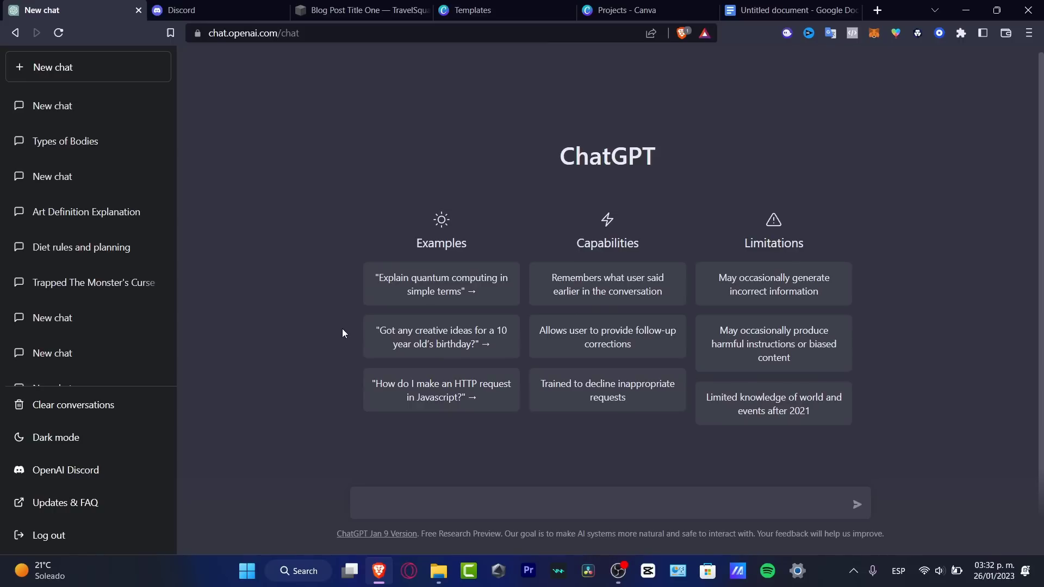
Ask ChatGPT for different ways to say hello, typing 'i need to find different ways to say'
click(533, 503)
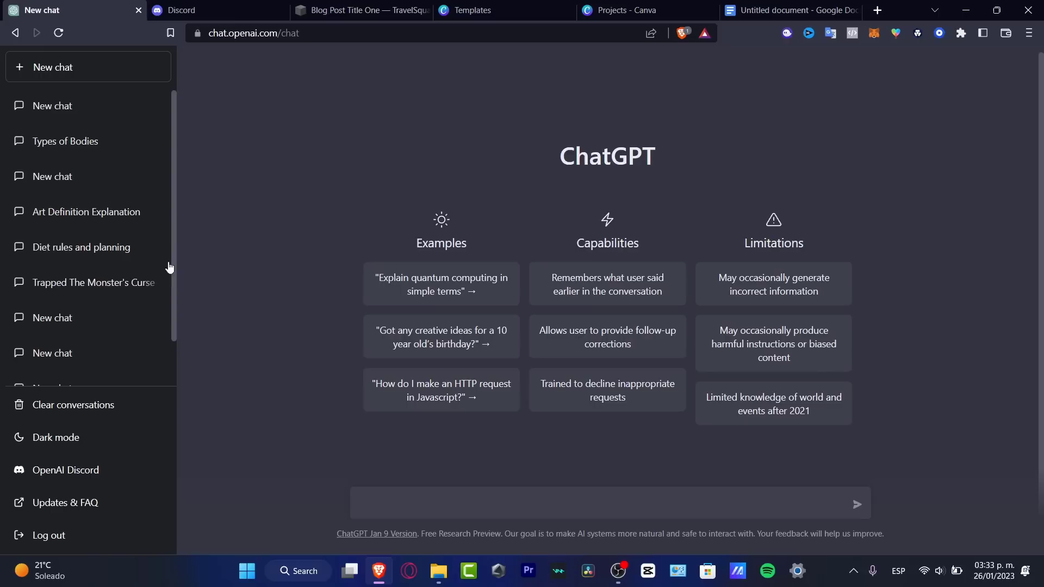
mouse_move(104, 105)
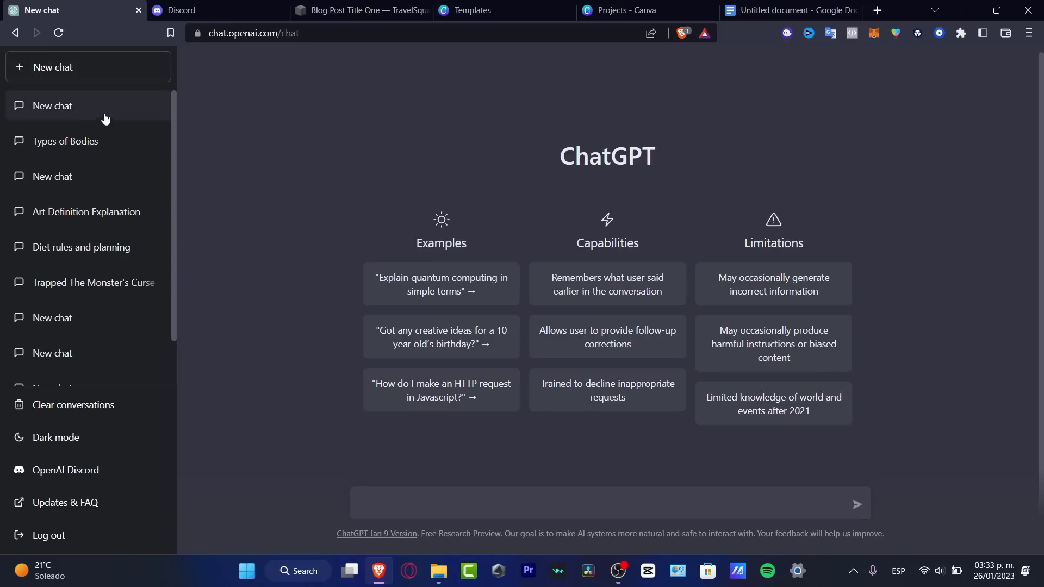
scroll(down, 3)
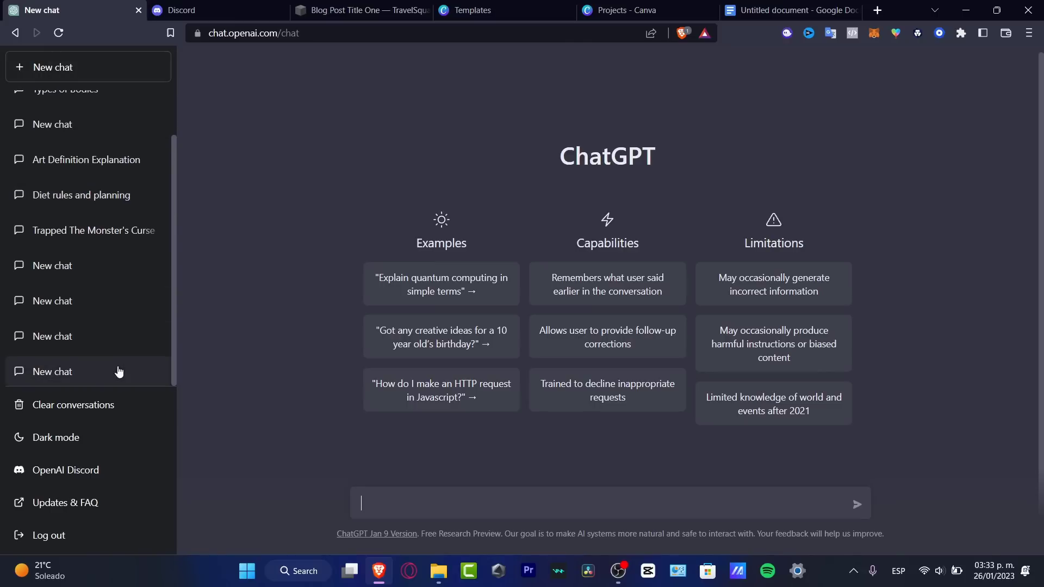
scroll(up, 3)
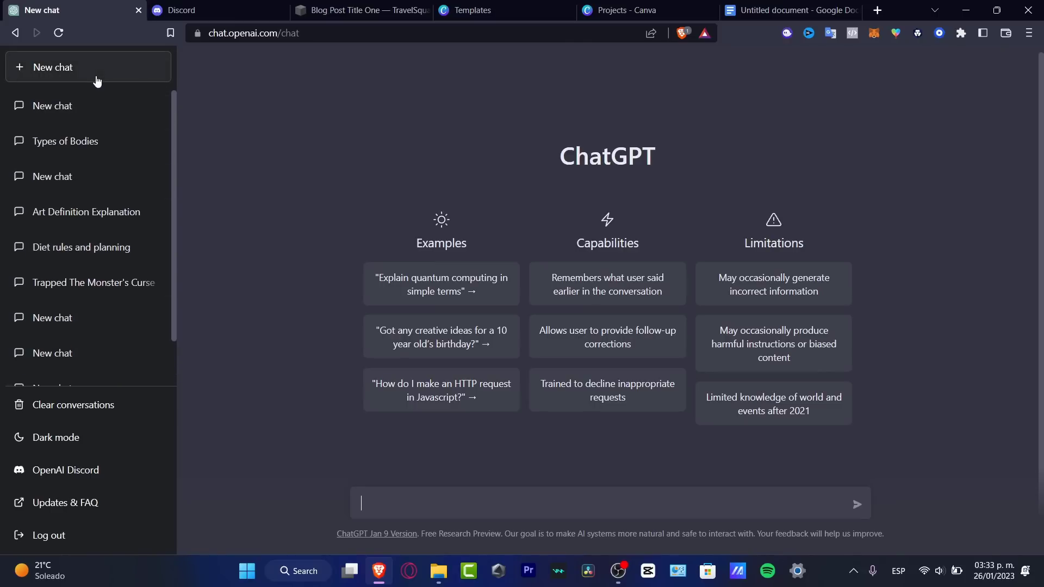
mouse_move(337, 403)
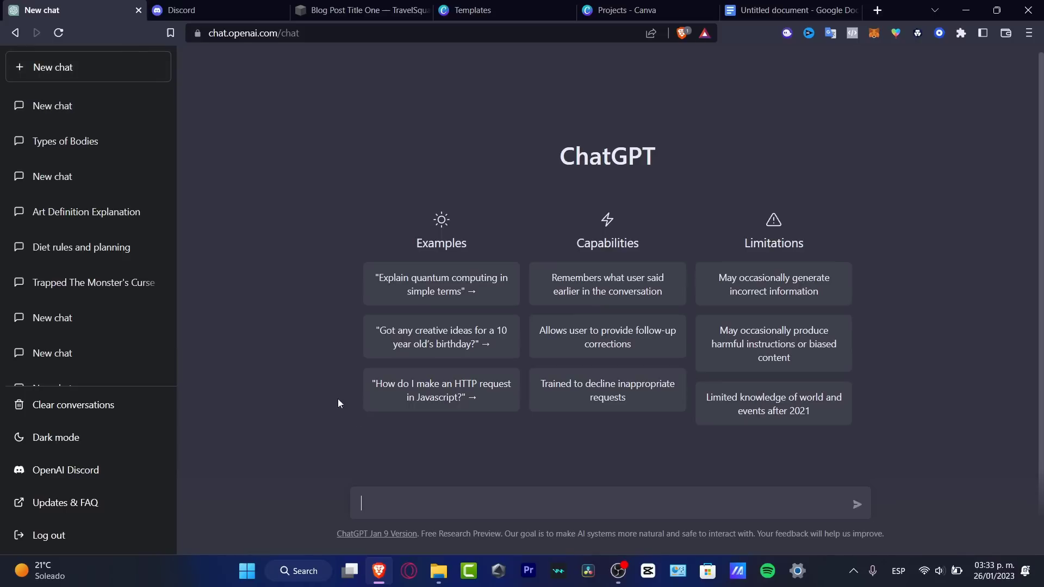
mouse_move(589, 493)
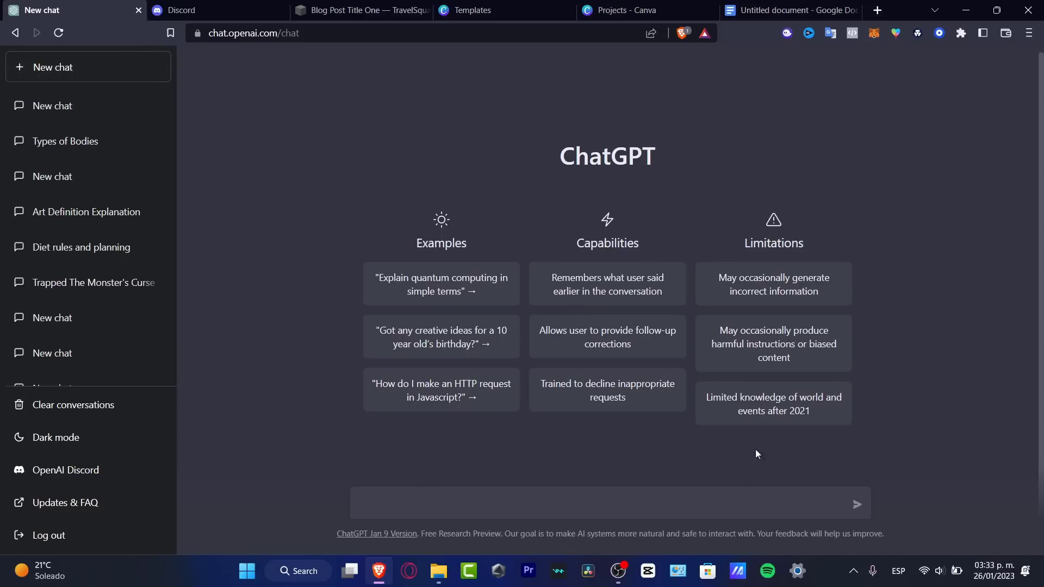
mouse_move(345, 212)
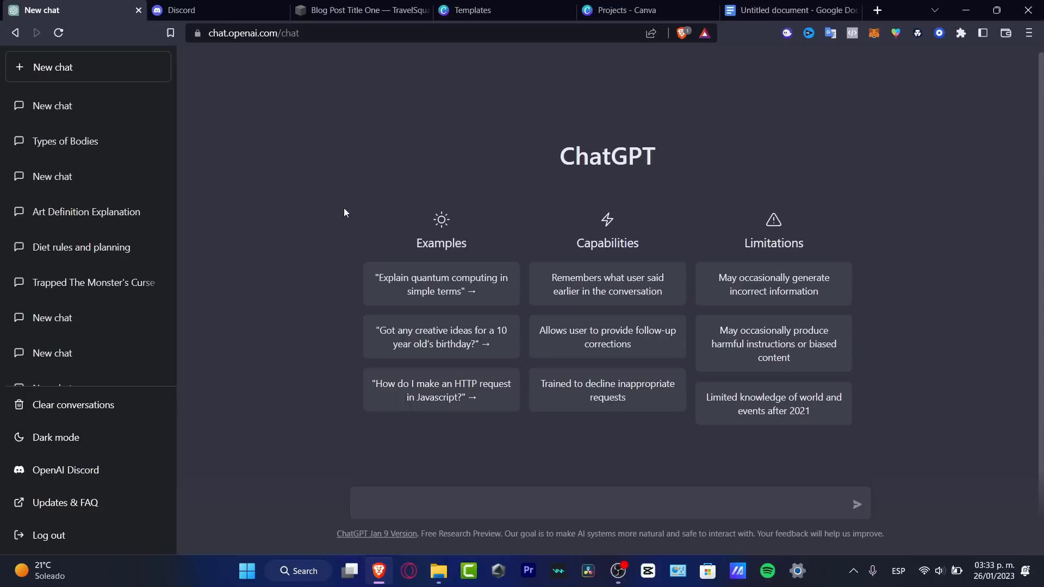
mouse_move(566, 318)
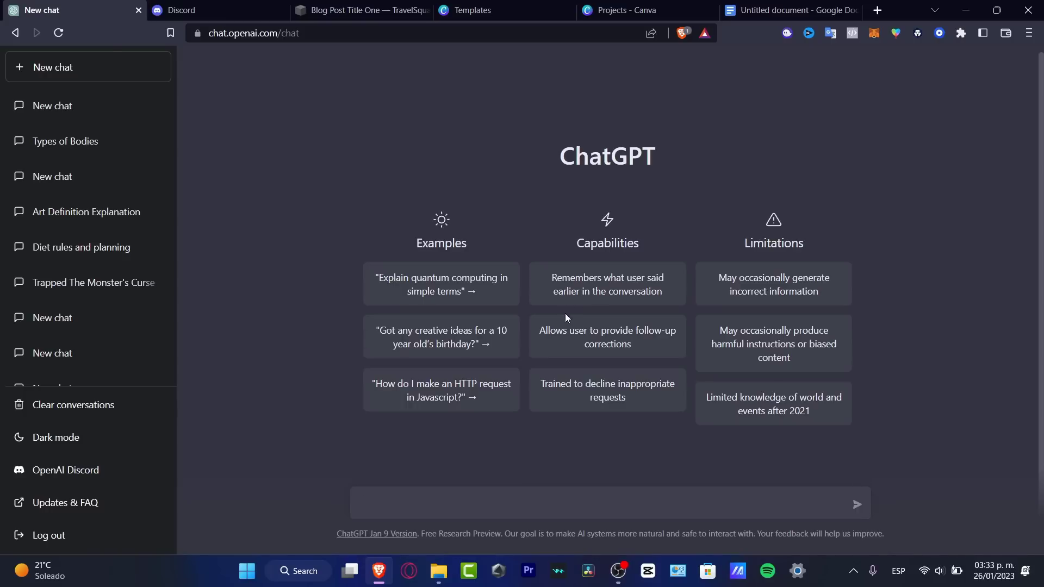
mouse_move(594, 295)
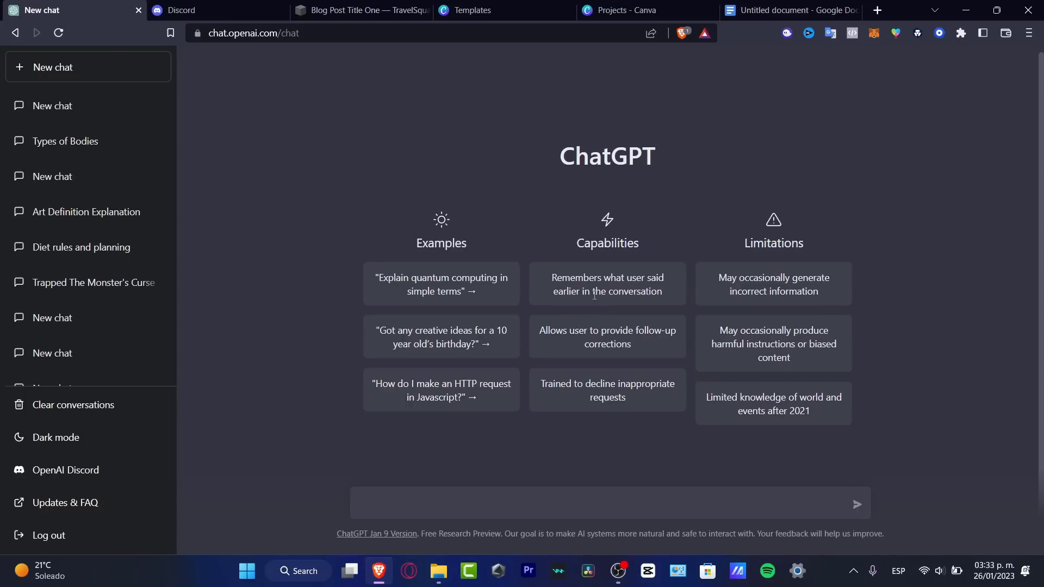
mouse_move(653, 204)
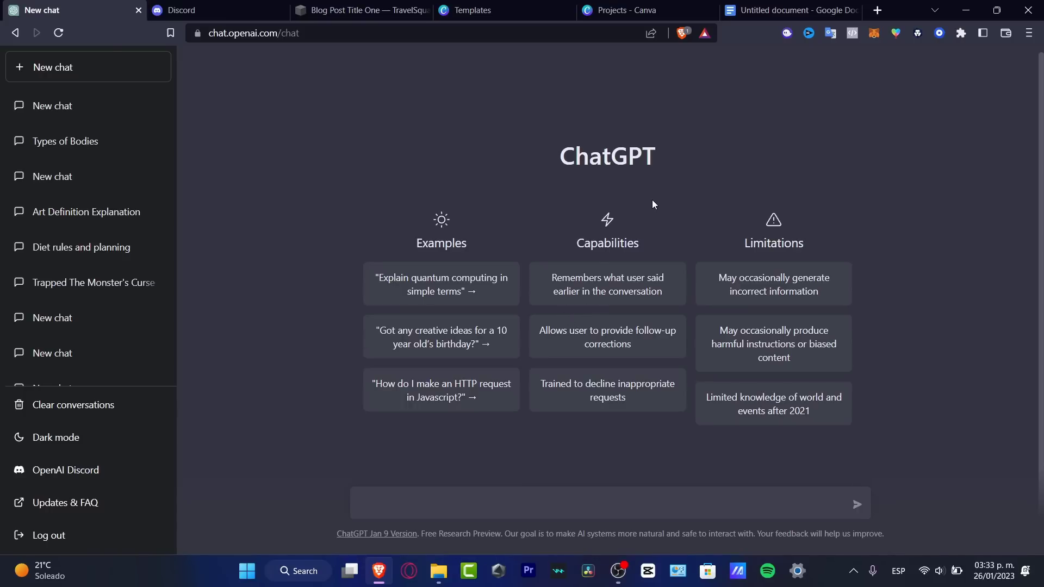
click(568, 503)
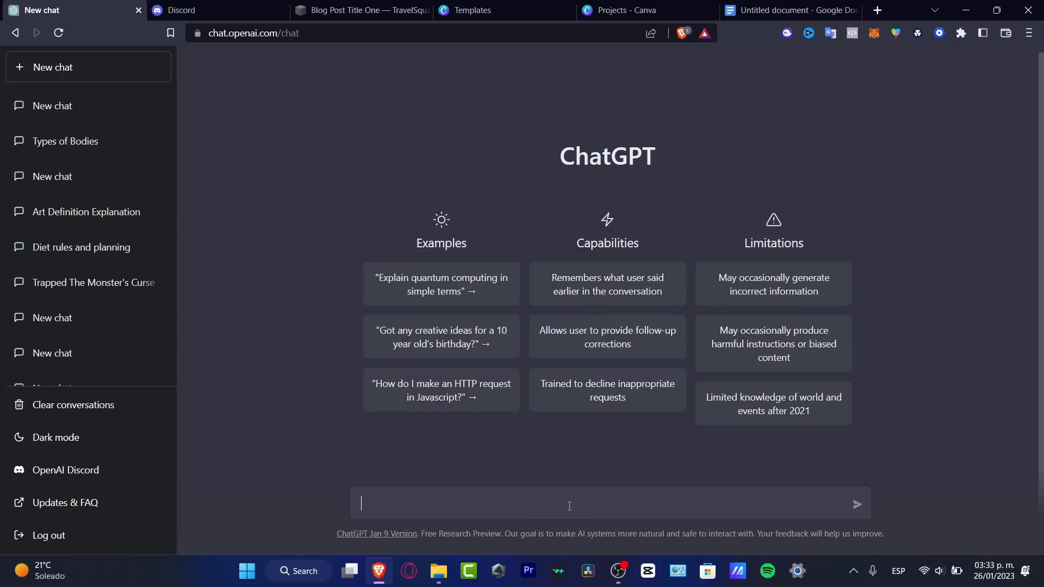
mouse_move(530, 457)
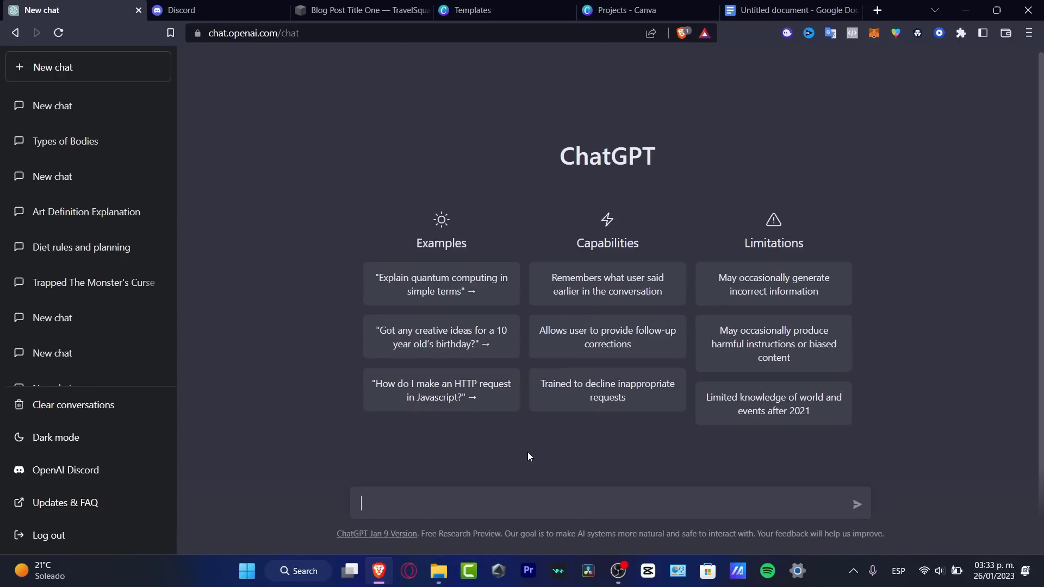
mouse_move(509, 461)
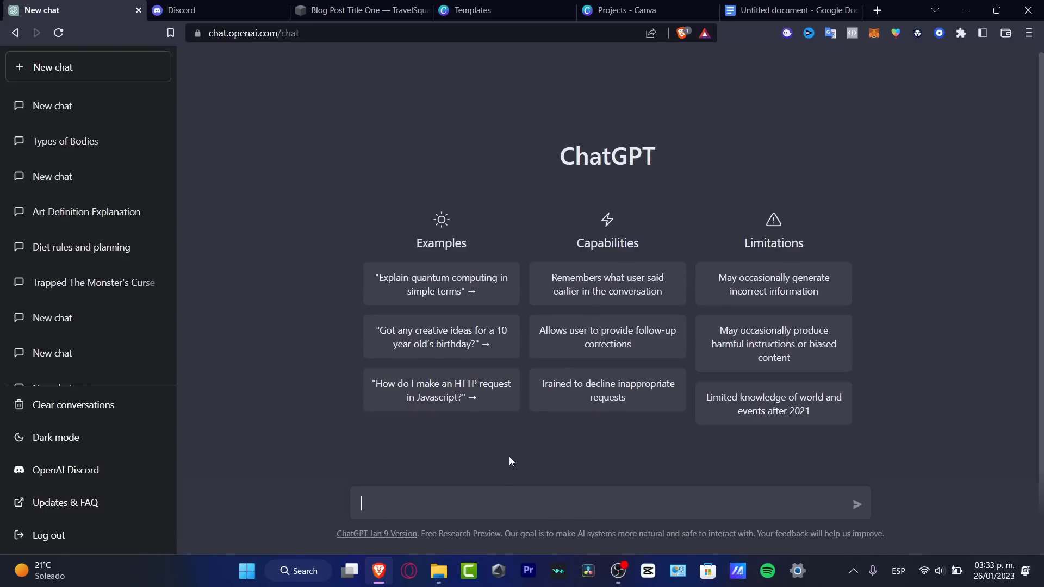
text(i need to find)
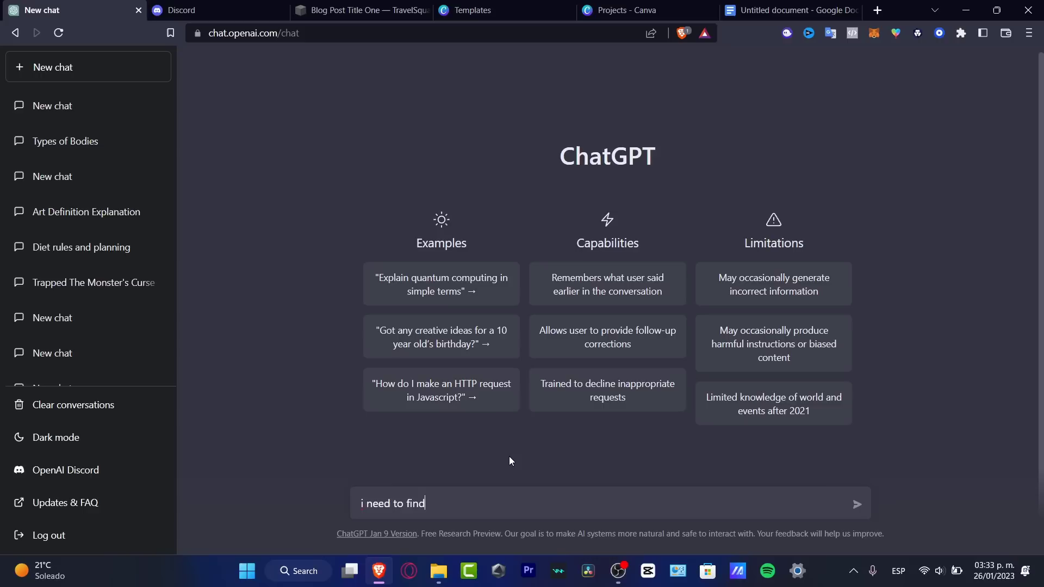
text(different)
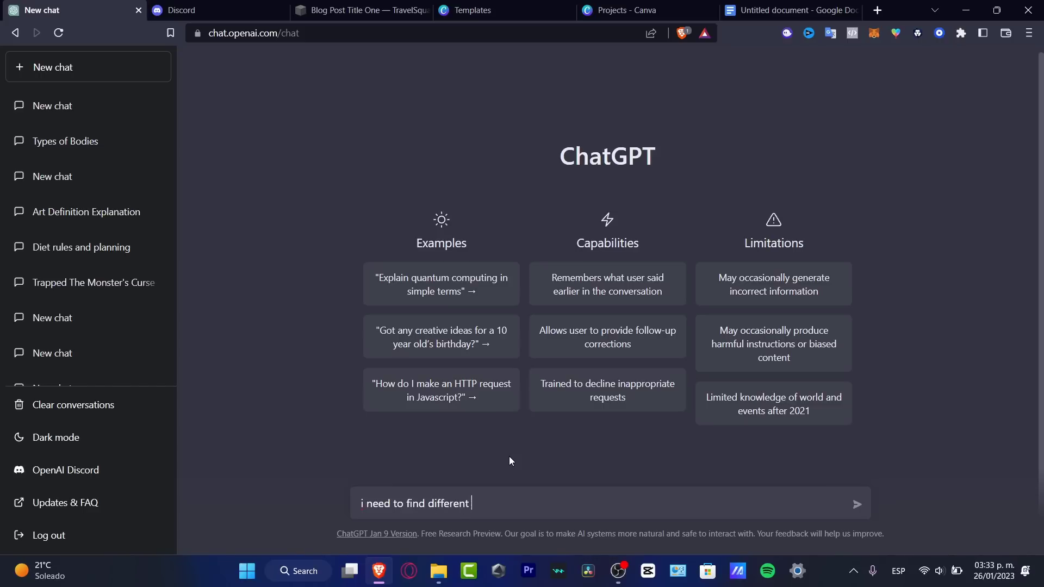
text(ways to say ")
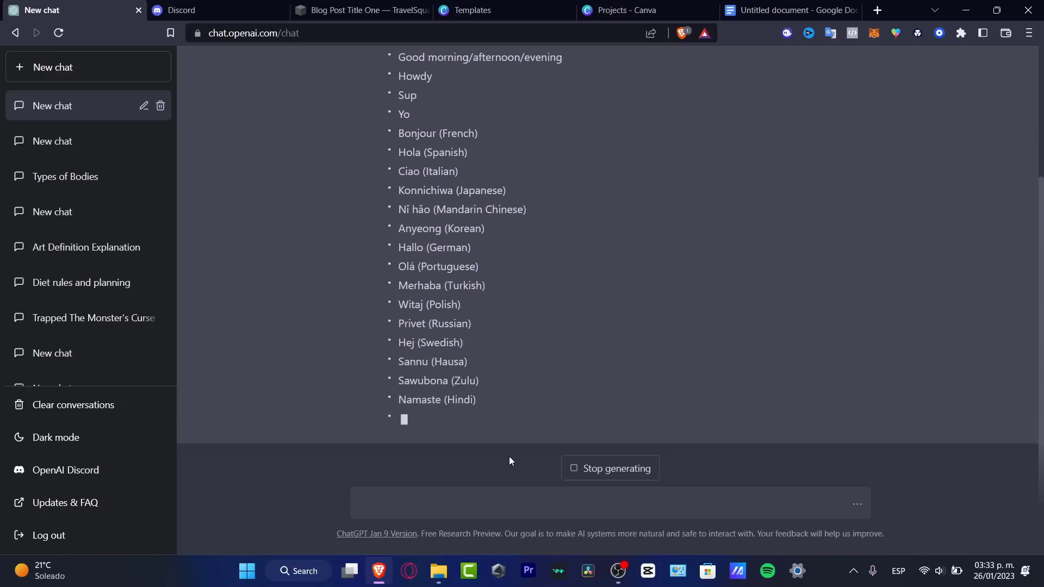
Send a question about having a short conversation with a 20-year-old native English speaker
text(i want to)
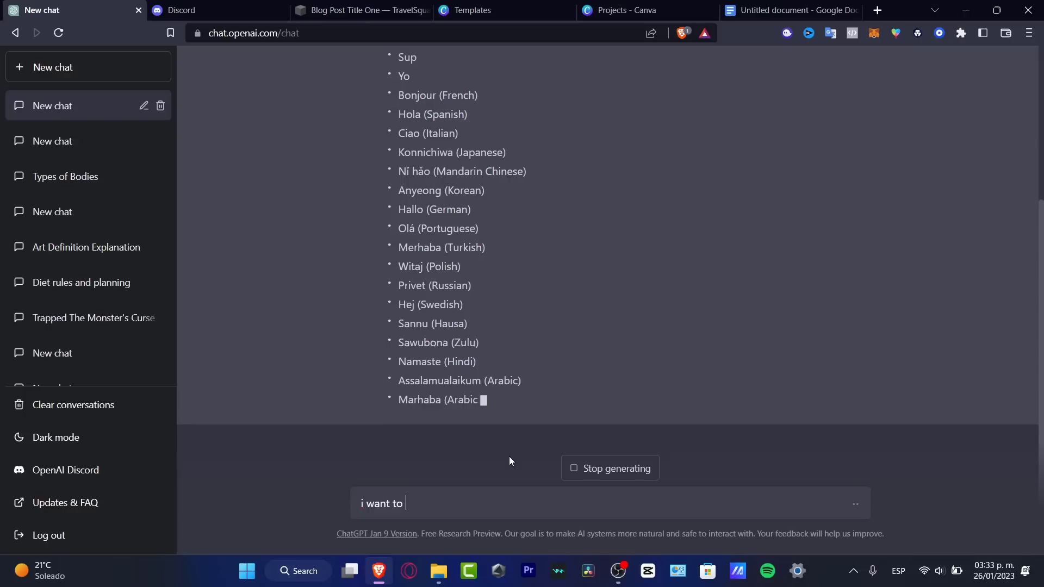
text(have a)
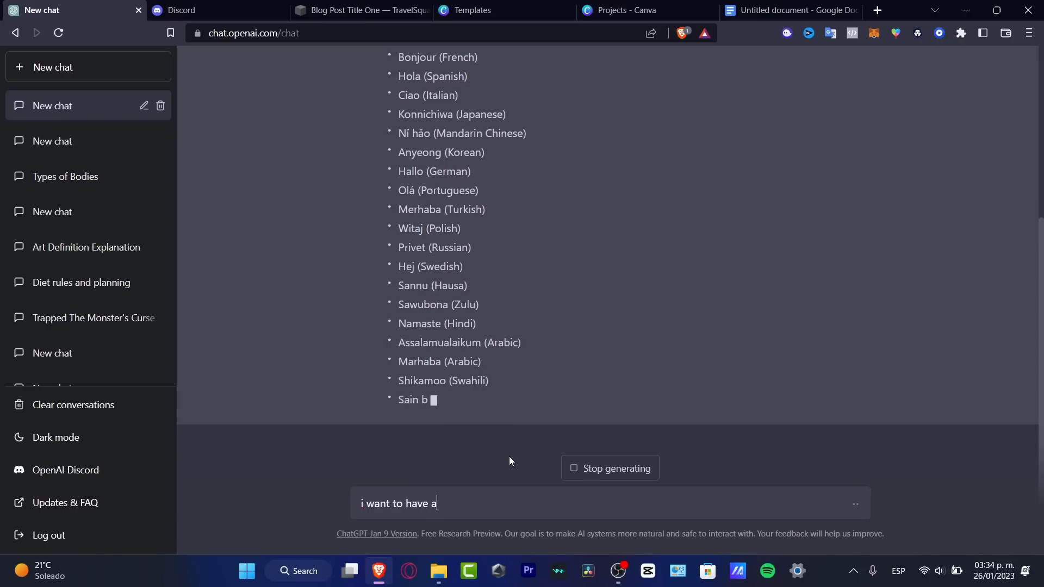
text(short conversation with a native english speaker)
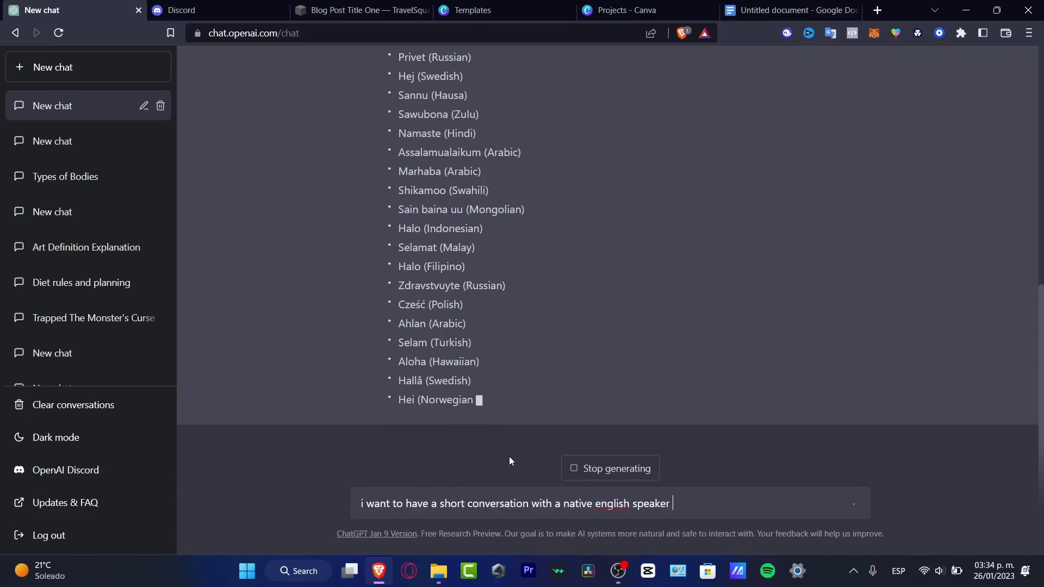
text(of 20 years, what can I a)
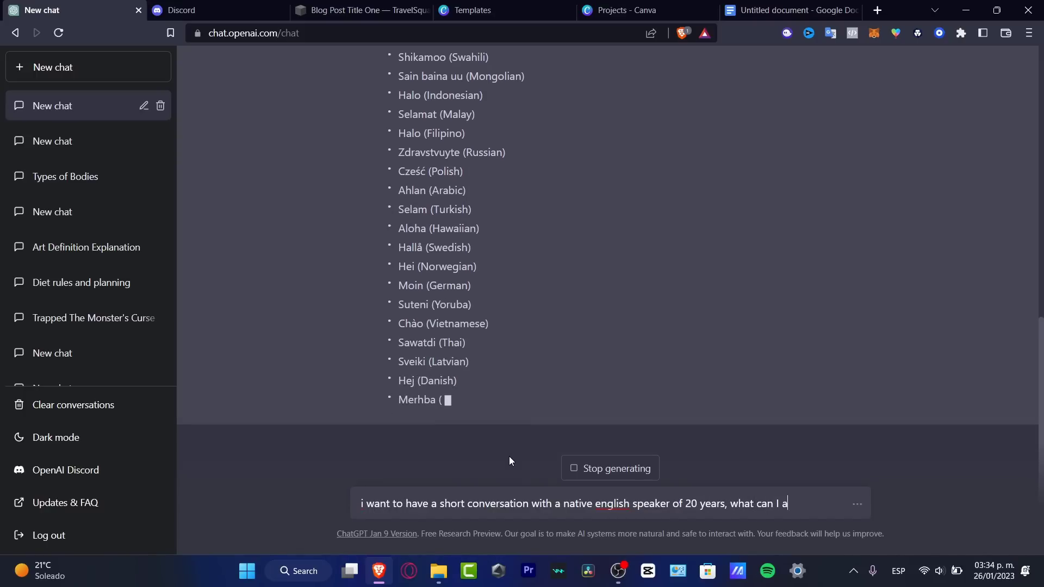
key(Return)
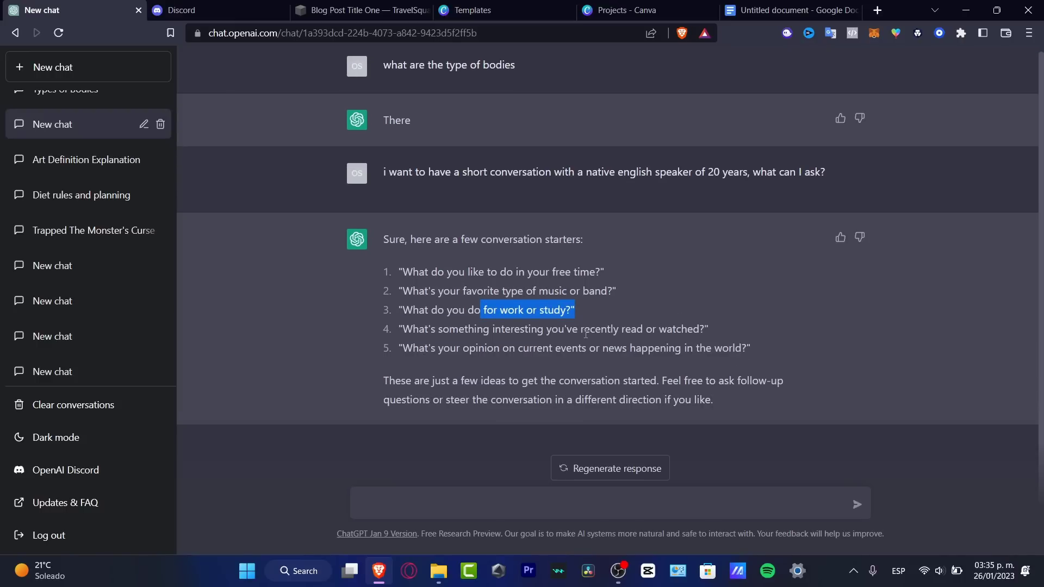
click(64, 105)
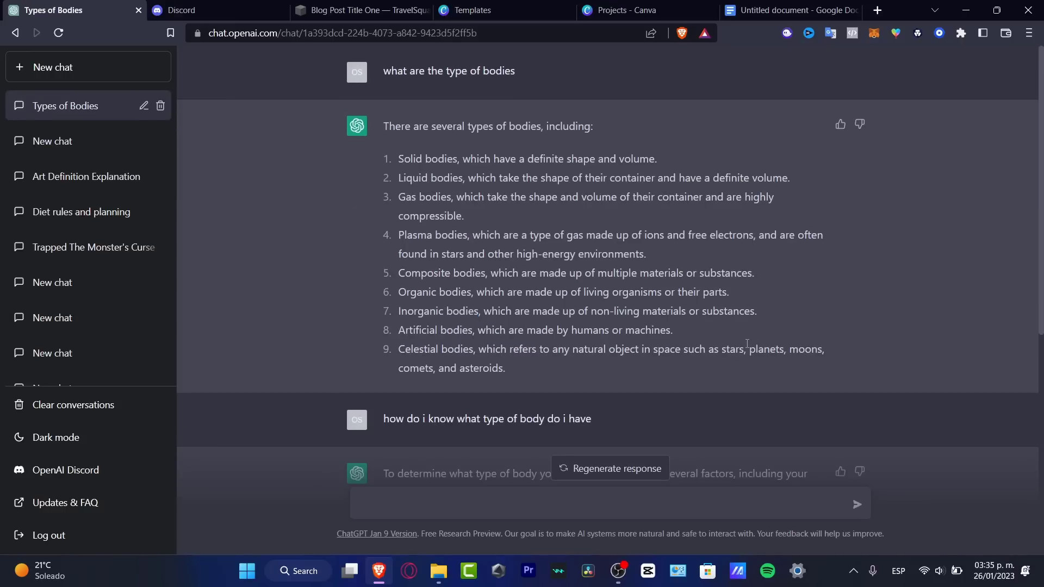
click(53, 124)
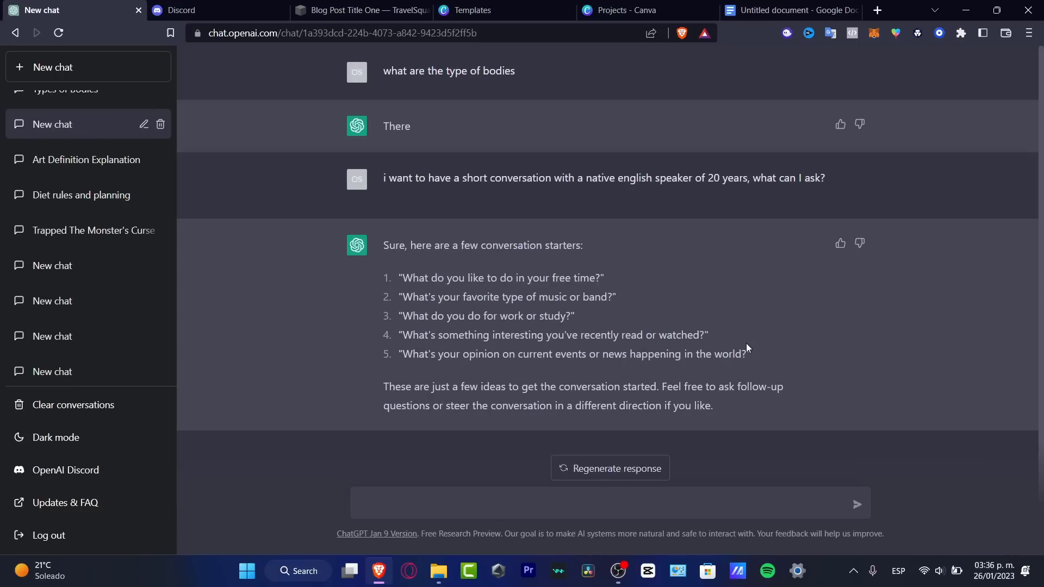
mouse_move(623, 258)
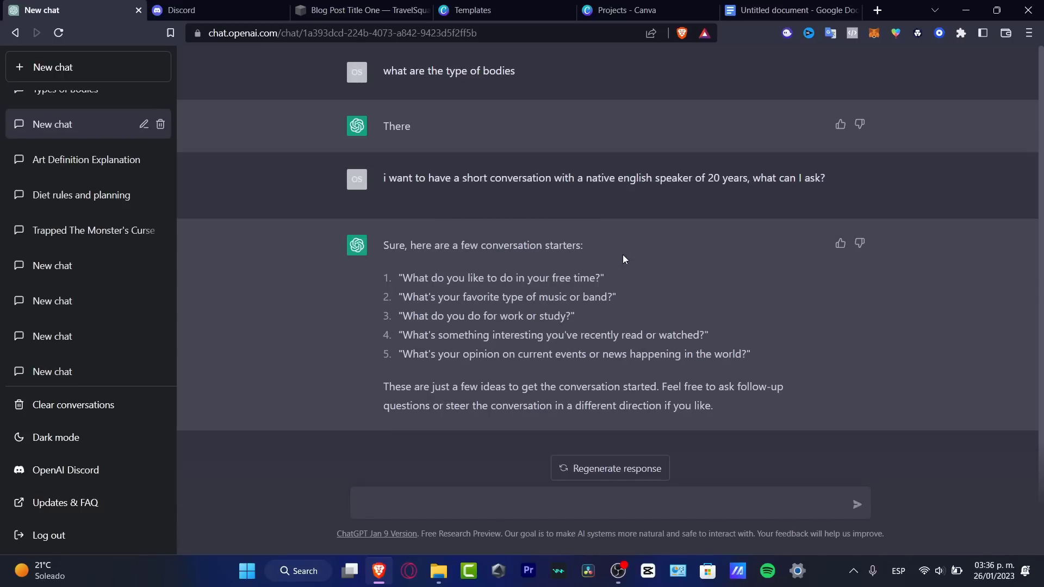